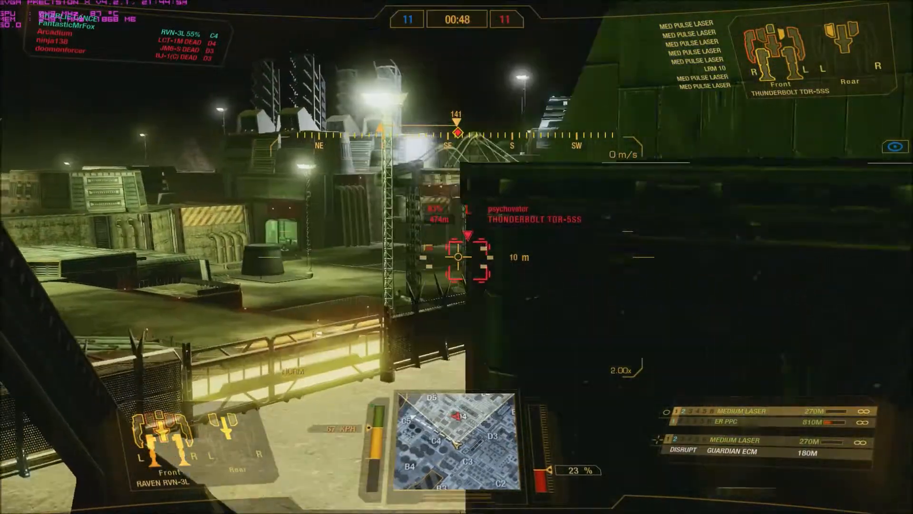
# Finish the skirmish on The Mining Collective in the Raven, reaching the VICTORY mission summary
pyautogui.click(460, 258)
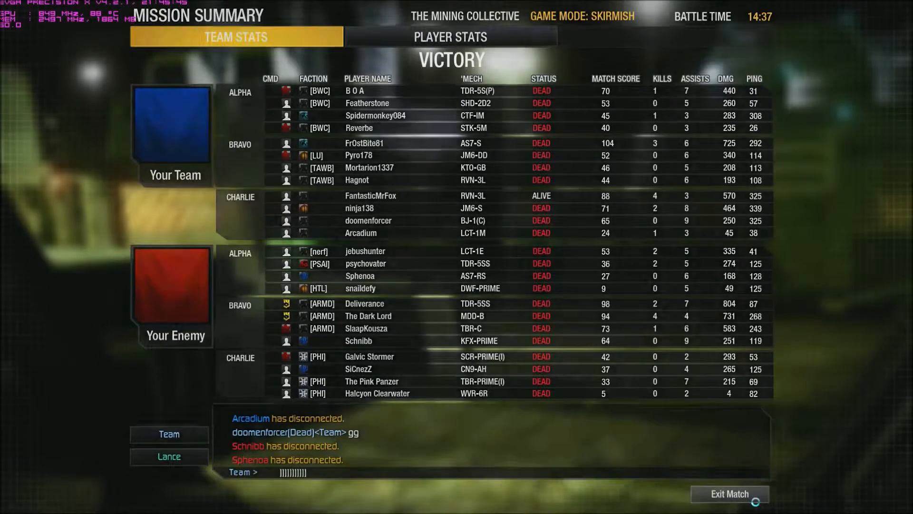
# Exit the match to the hangar and redeem the Pyrrhic Victory Survivor title reward
pyautogui.click(729, 493)
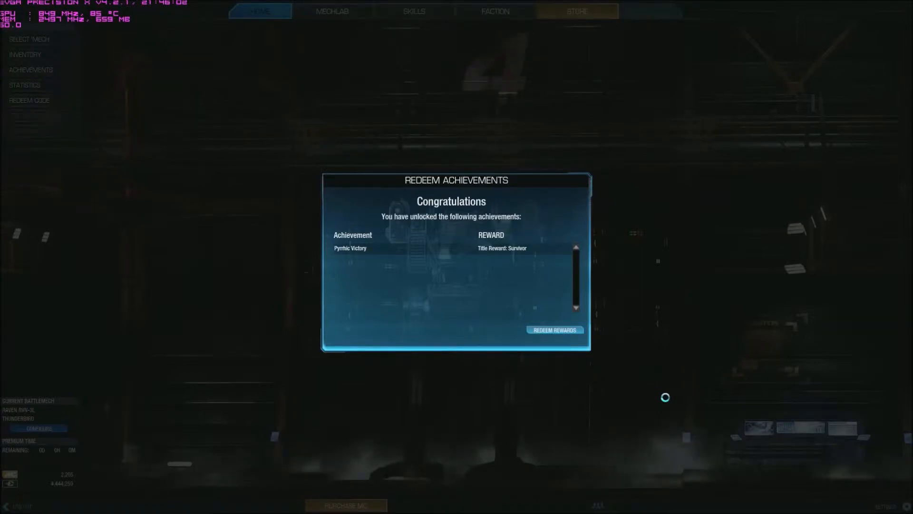
pyautogui.click(554, 330)
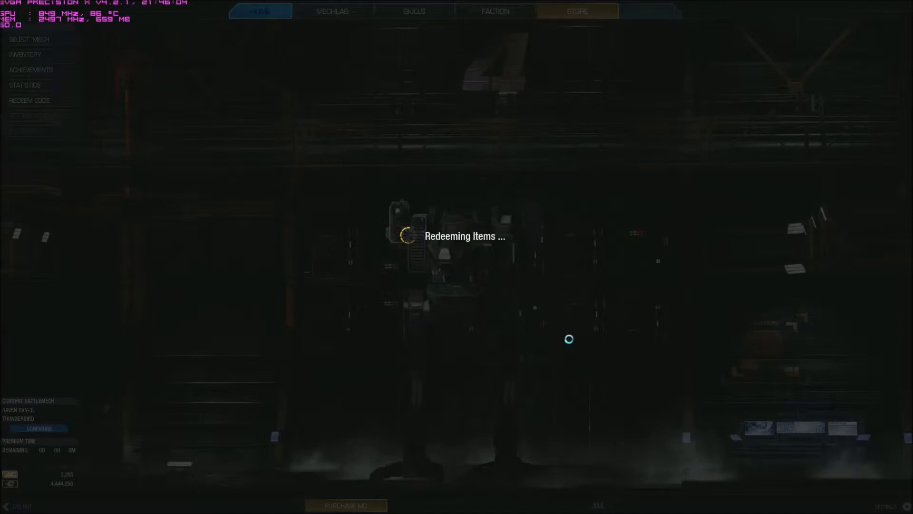